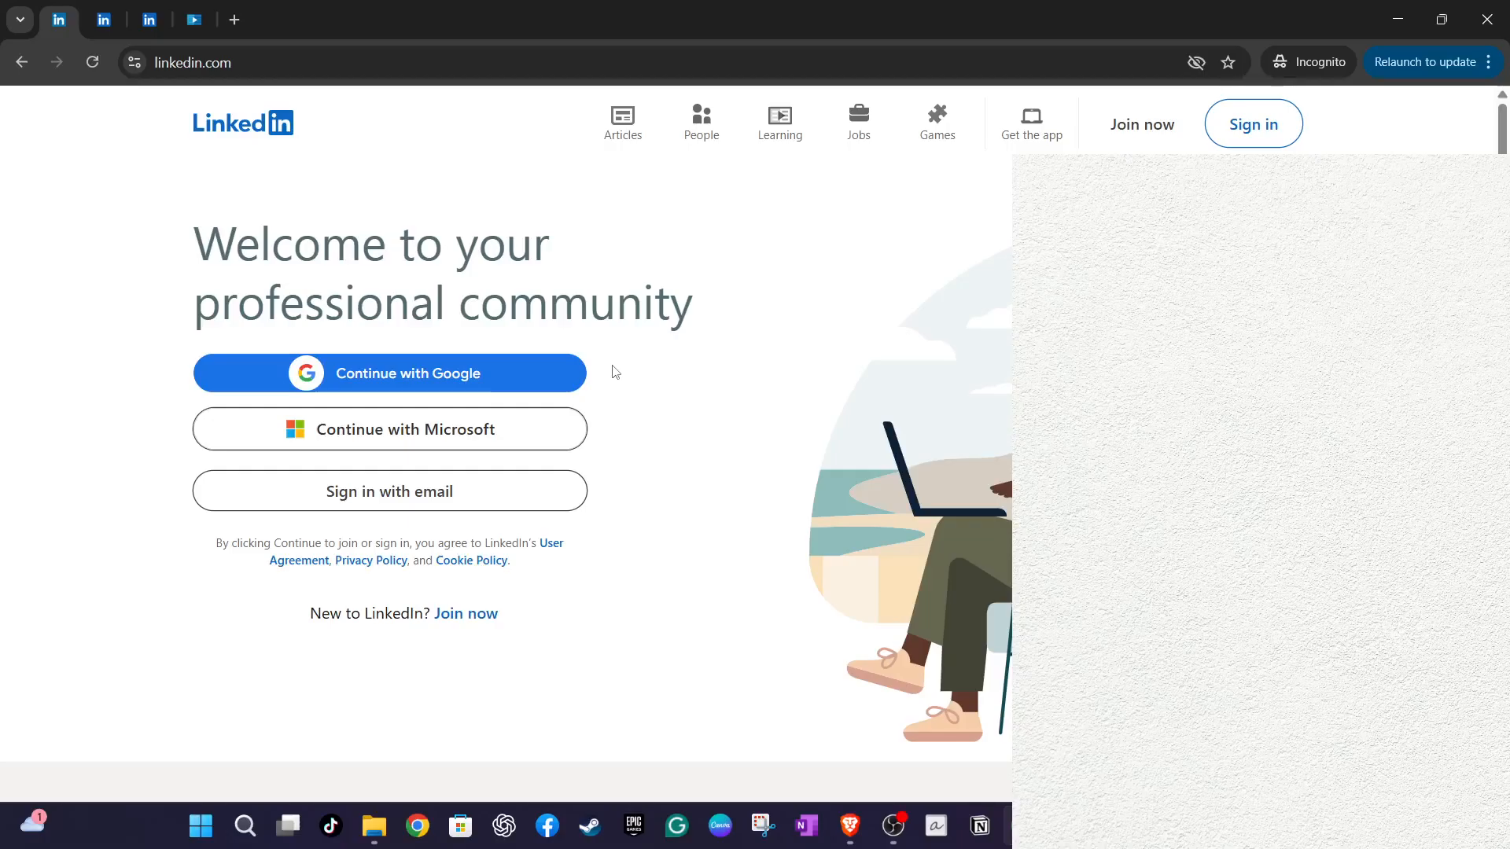
mouse_move(623, 494)
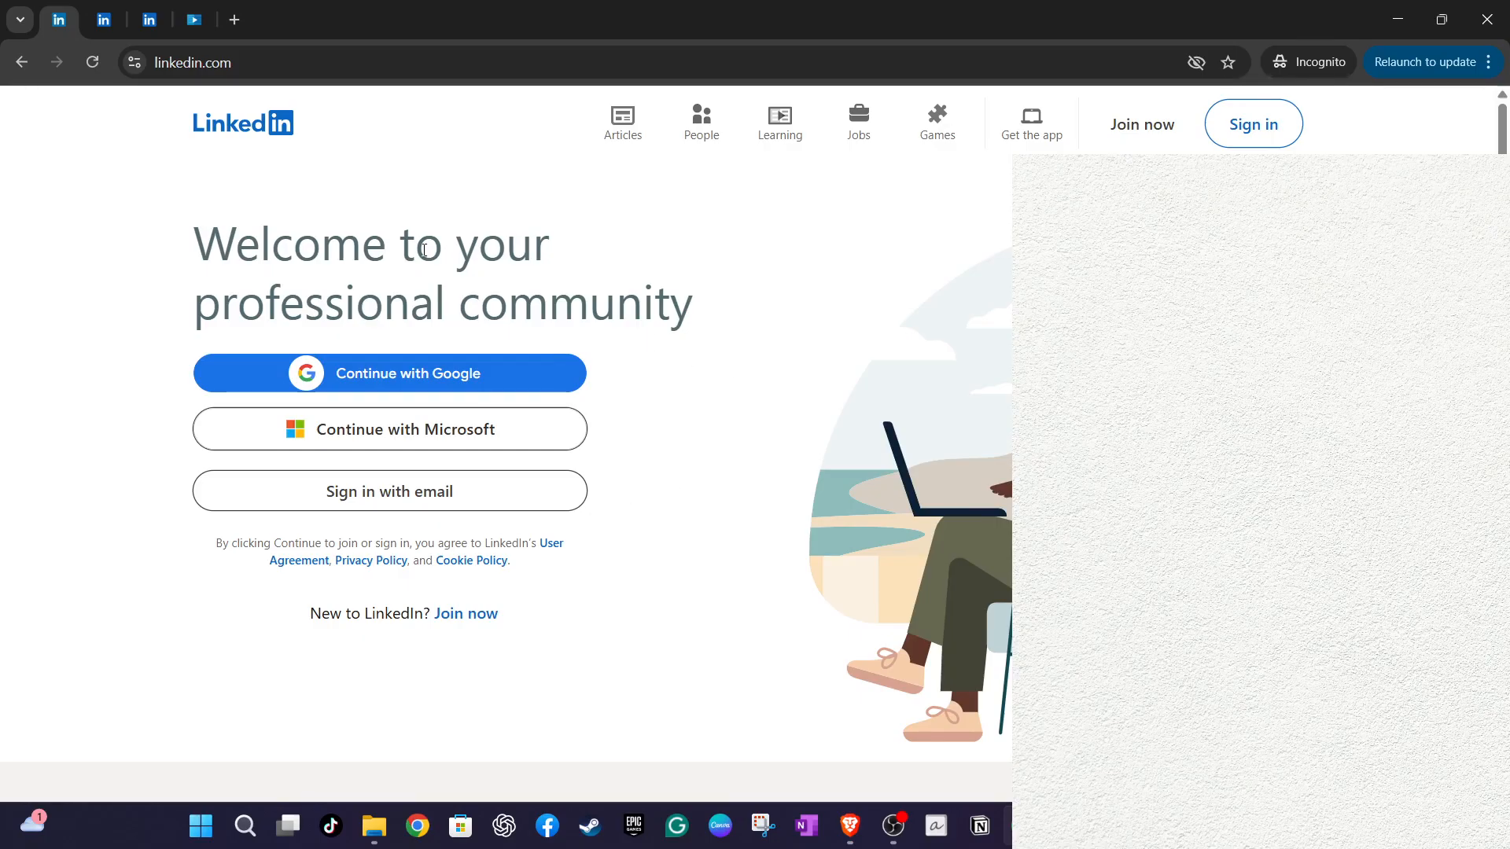
mouse_move(686, 392)
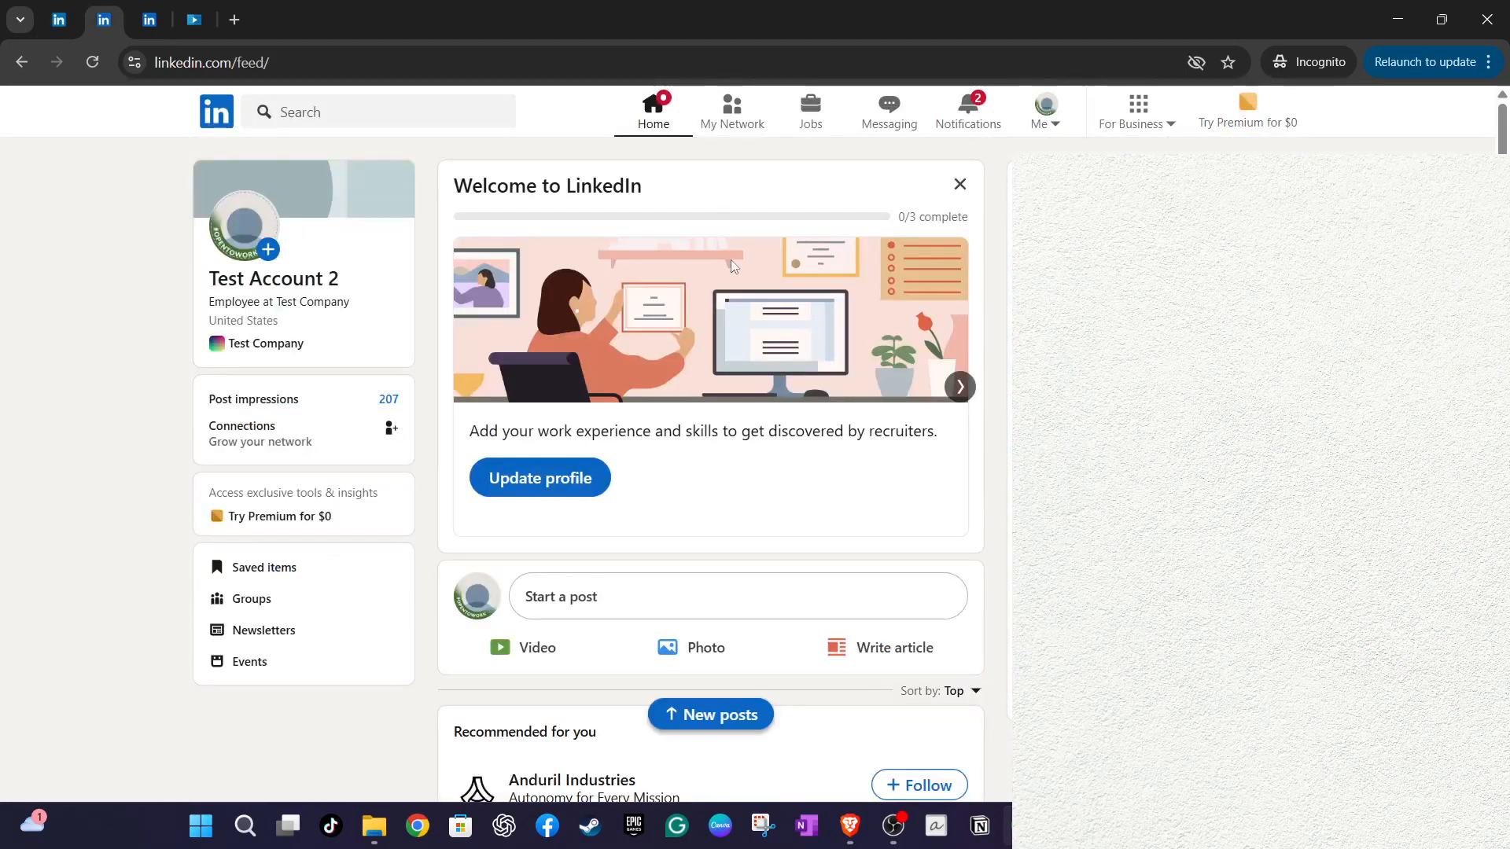
mouse_move(814, 108)
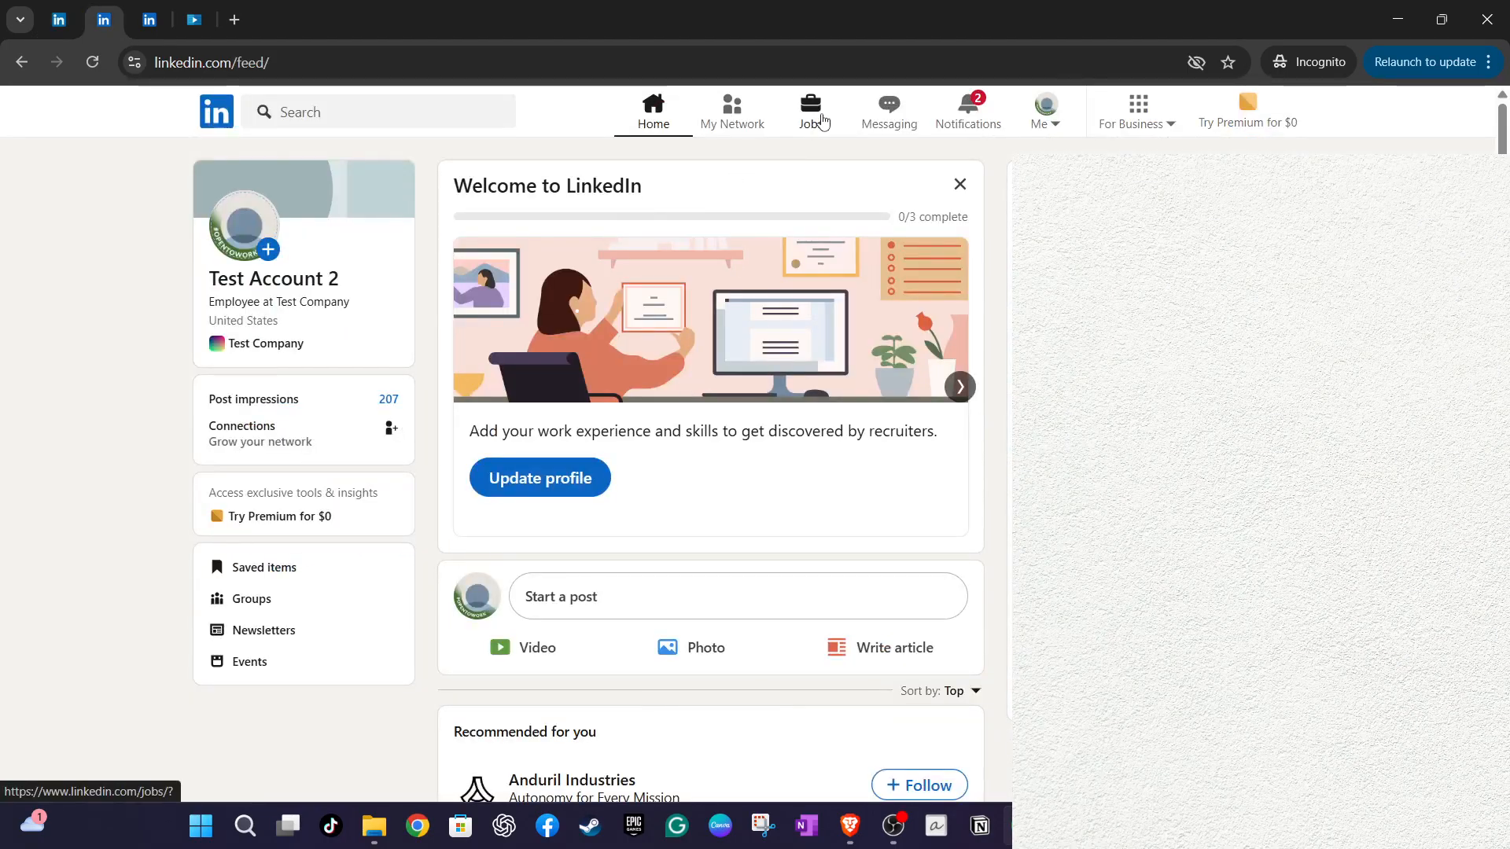
Step: Open My Jobs' saved list and show the options menu for Retail Trainee at Zegna
left_click(811, 110)
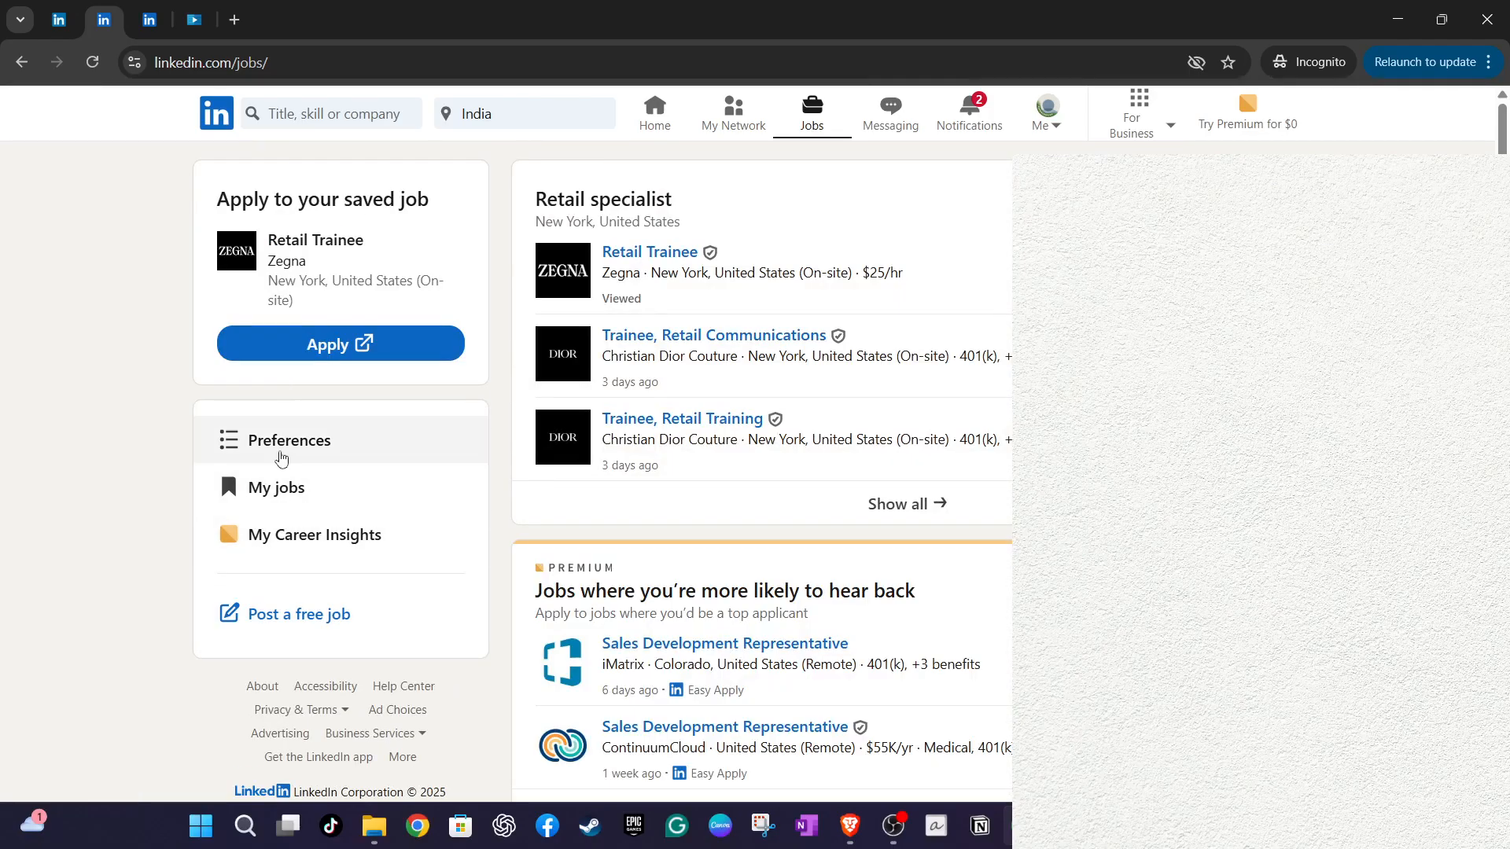
left_click(276, 488)
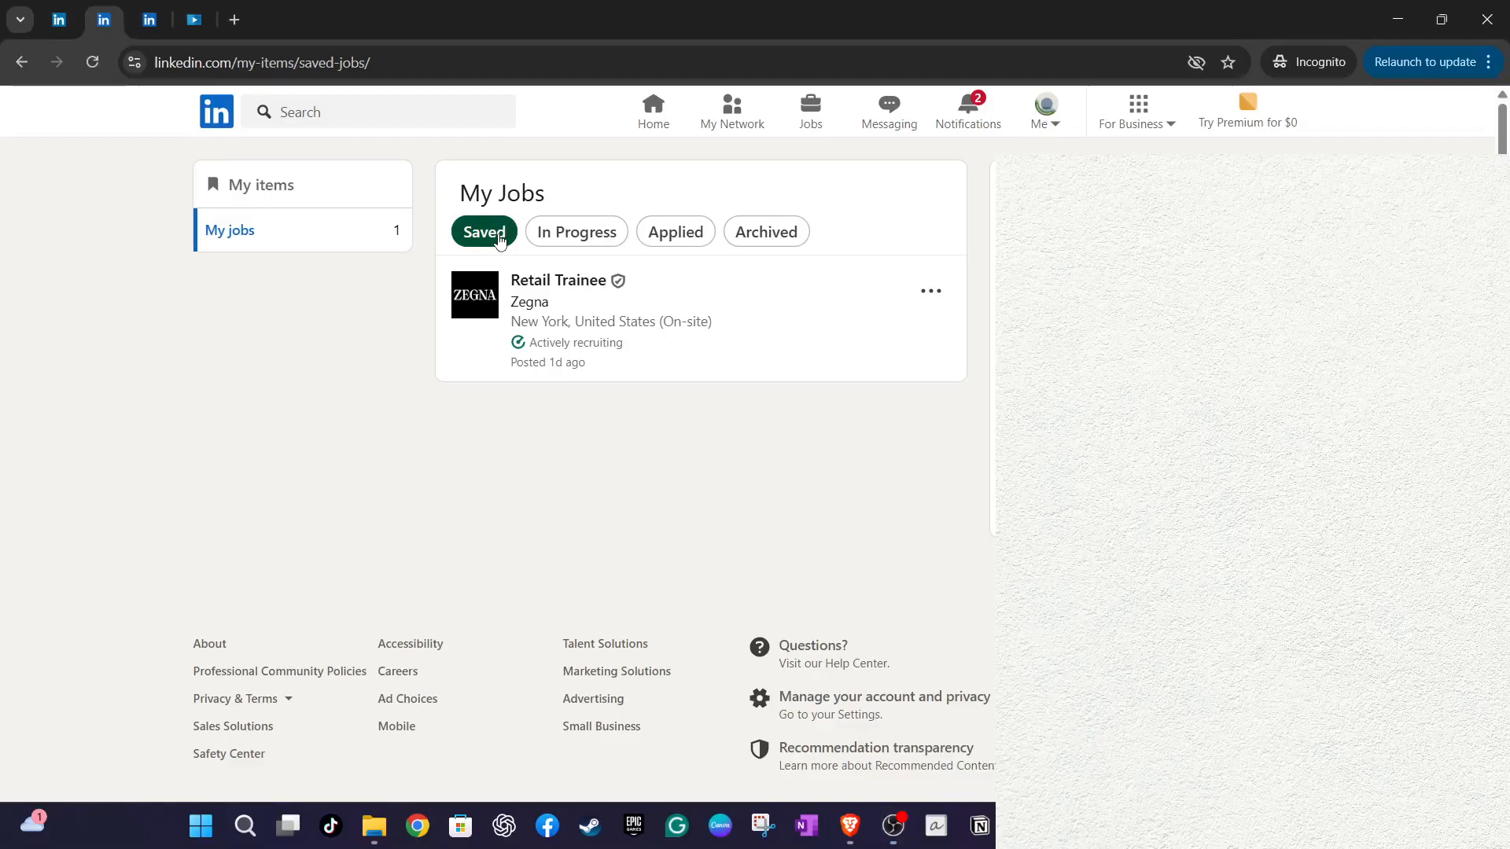
mouse_move(657, 310)
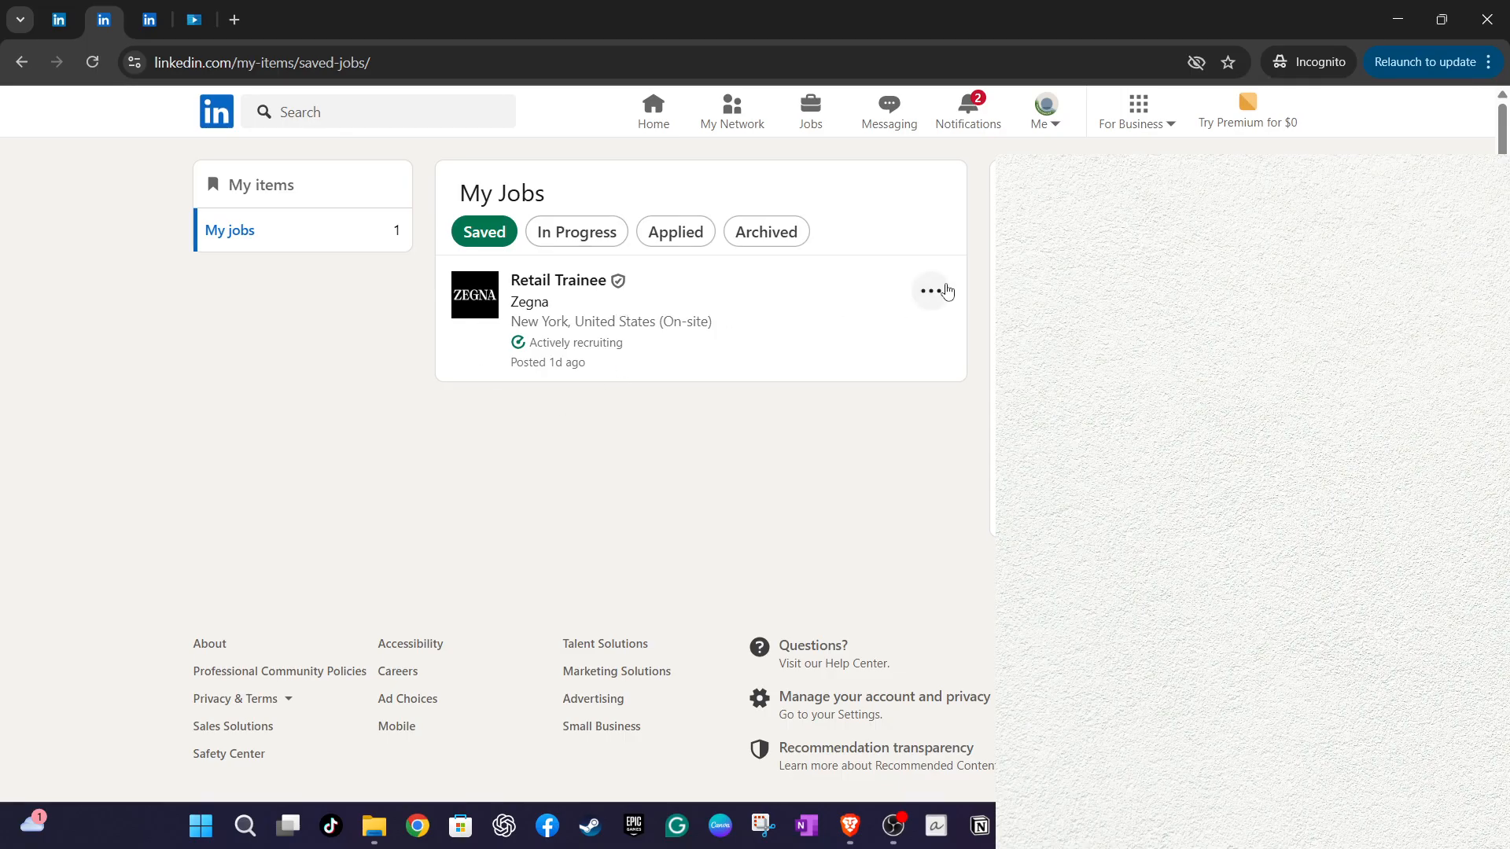
mouse_move(944, 310)
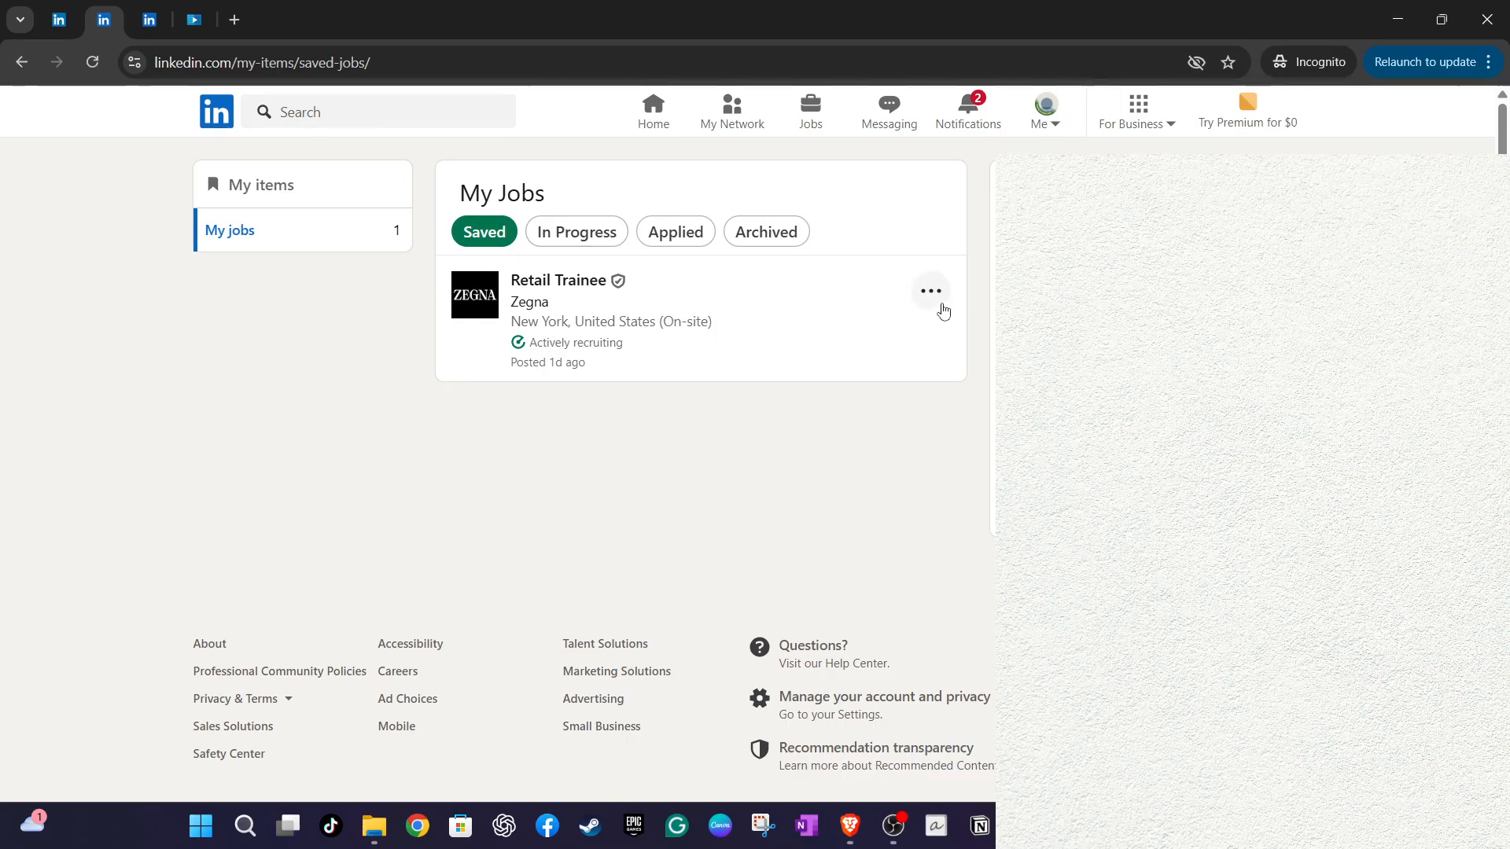
left_click(931, 291)
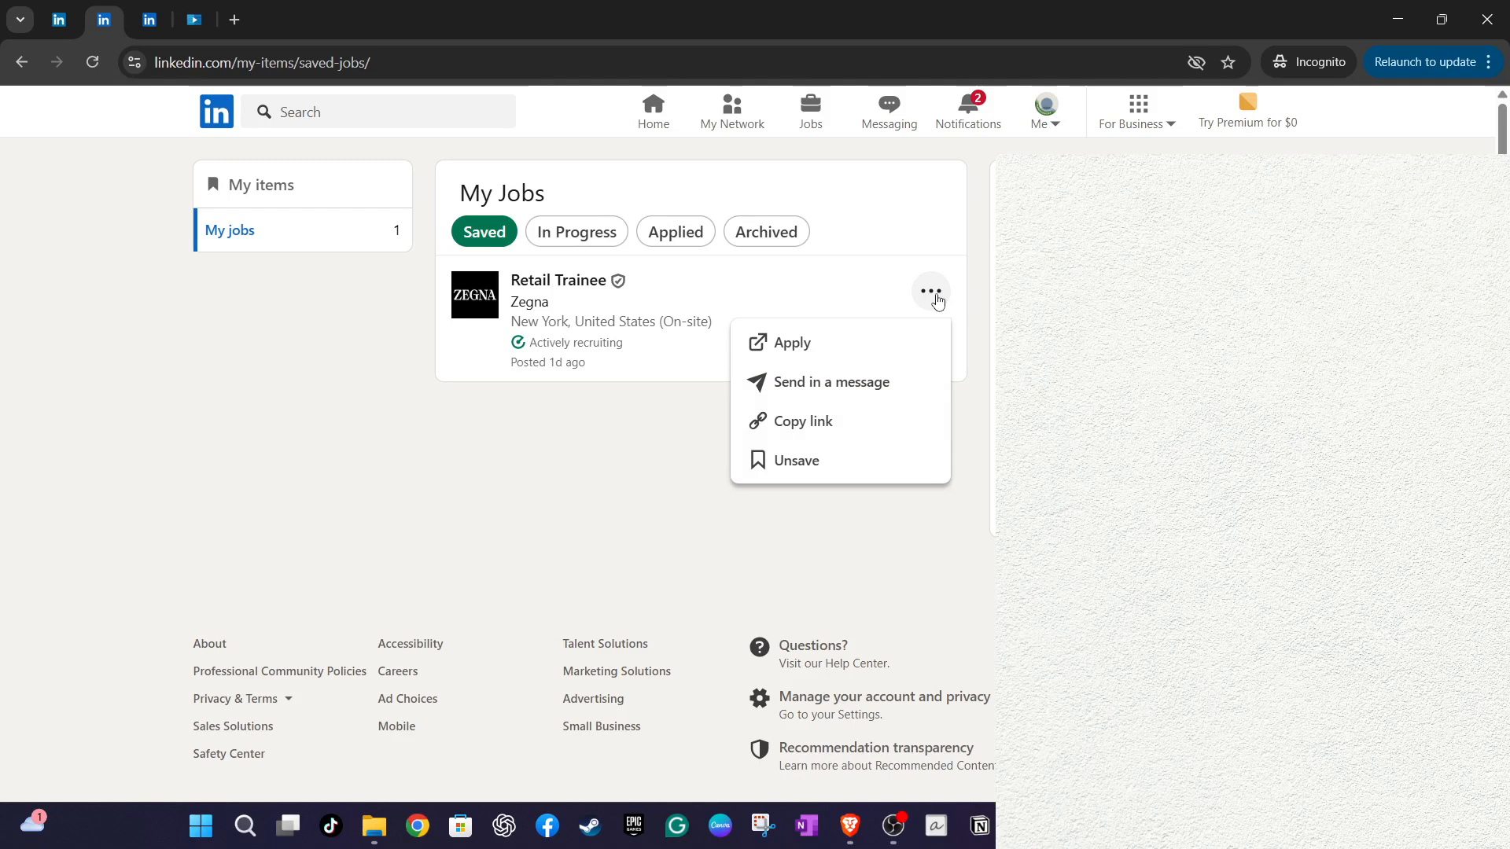
mouse_move(900, 293)
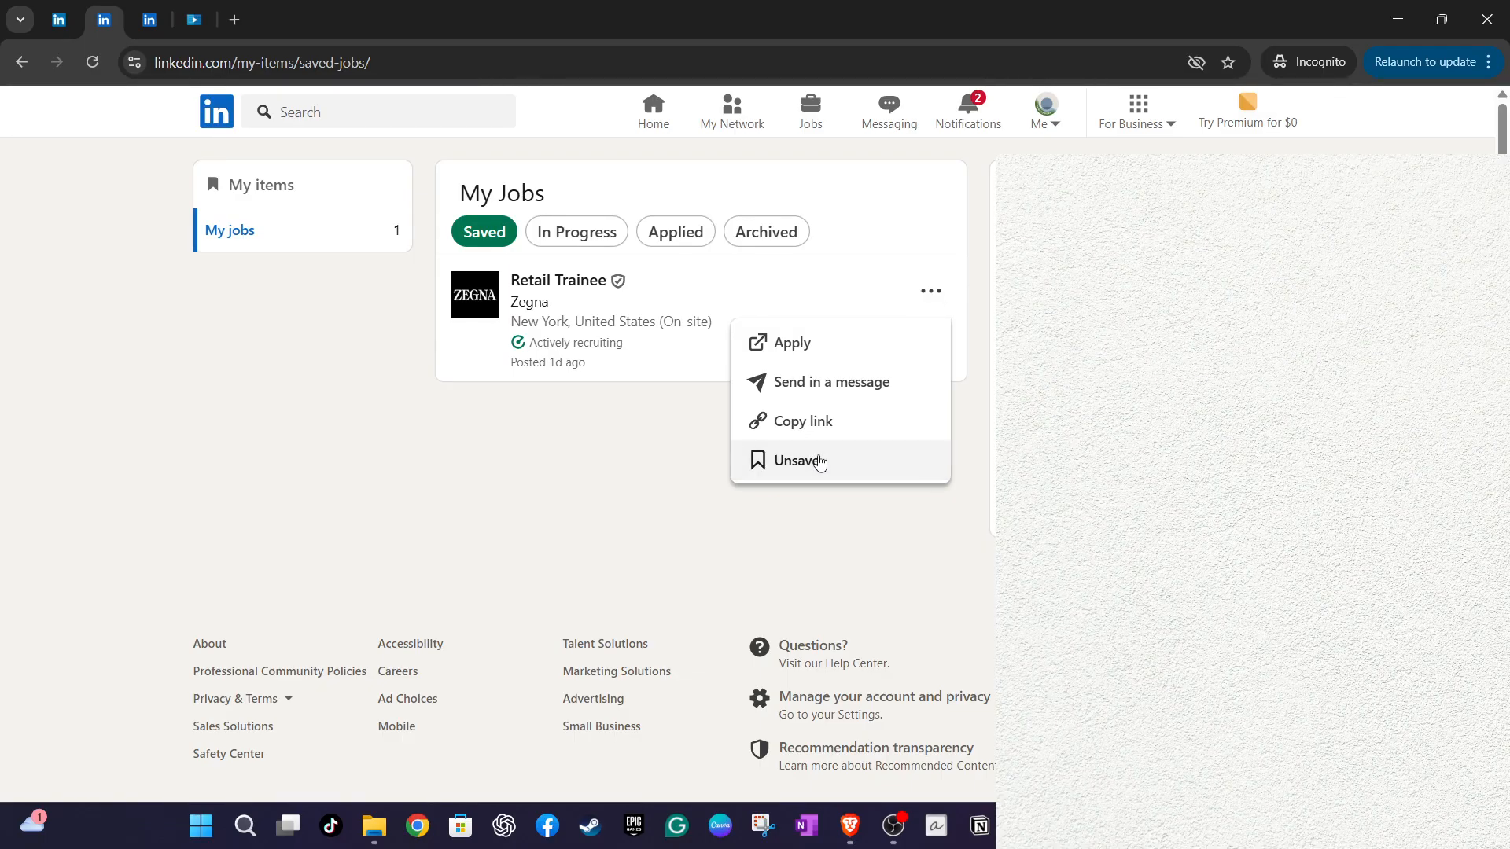
Step: Unsave the Retail Trainee job at Zegna from the options menu
left_click(799, 460)
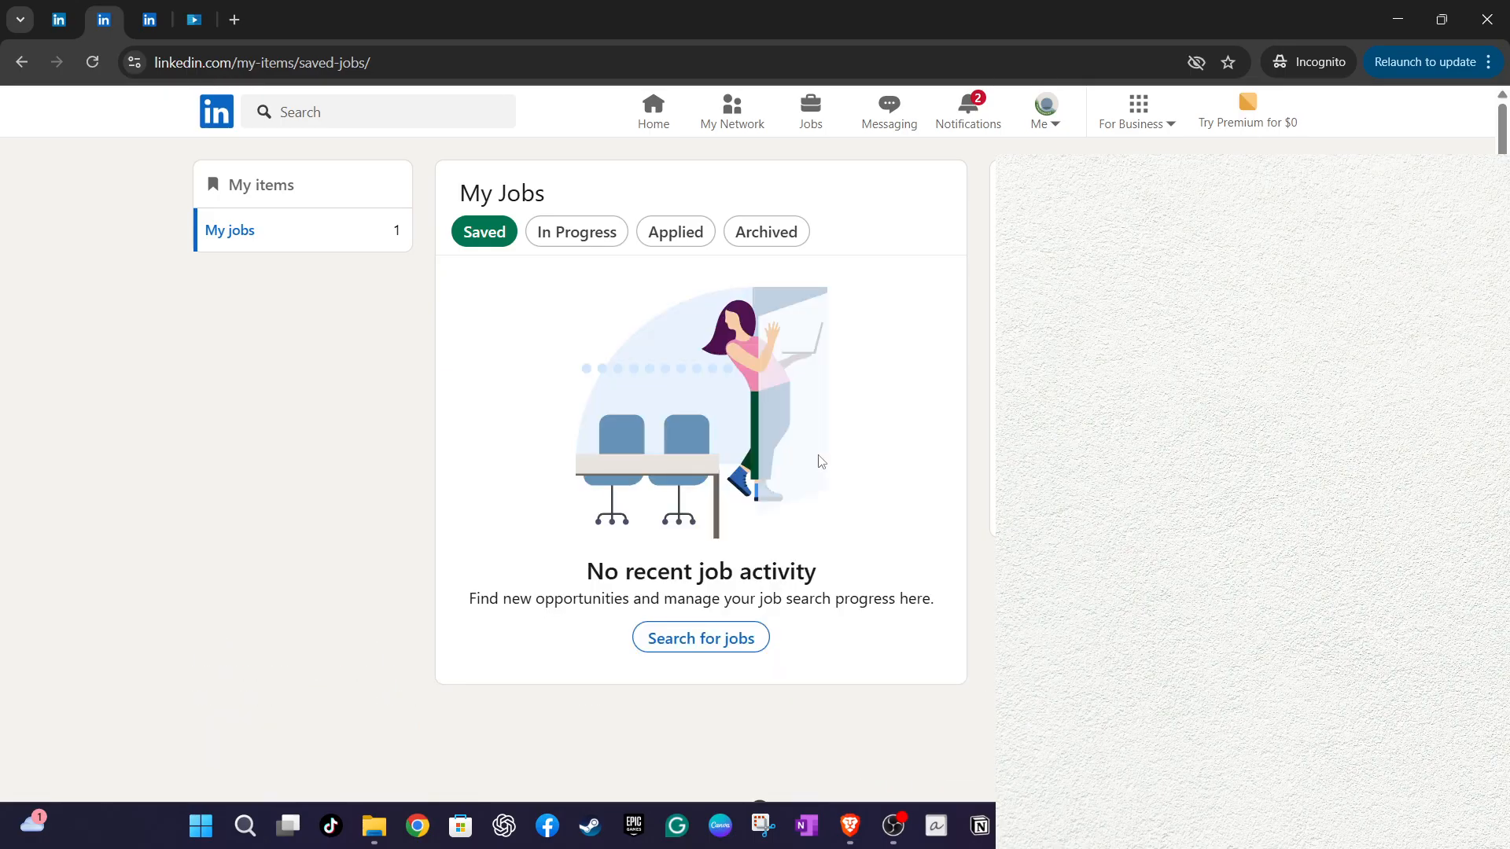
mouse_move(733, 505)
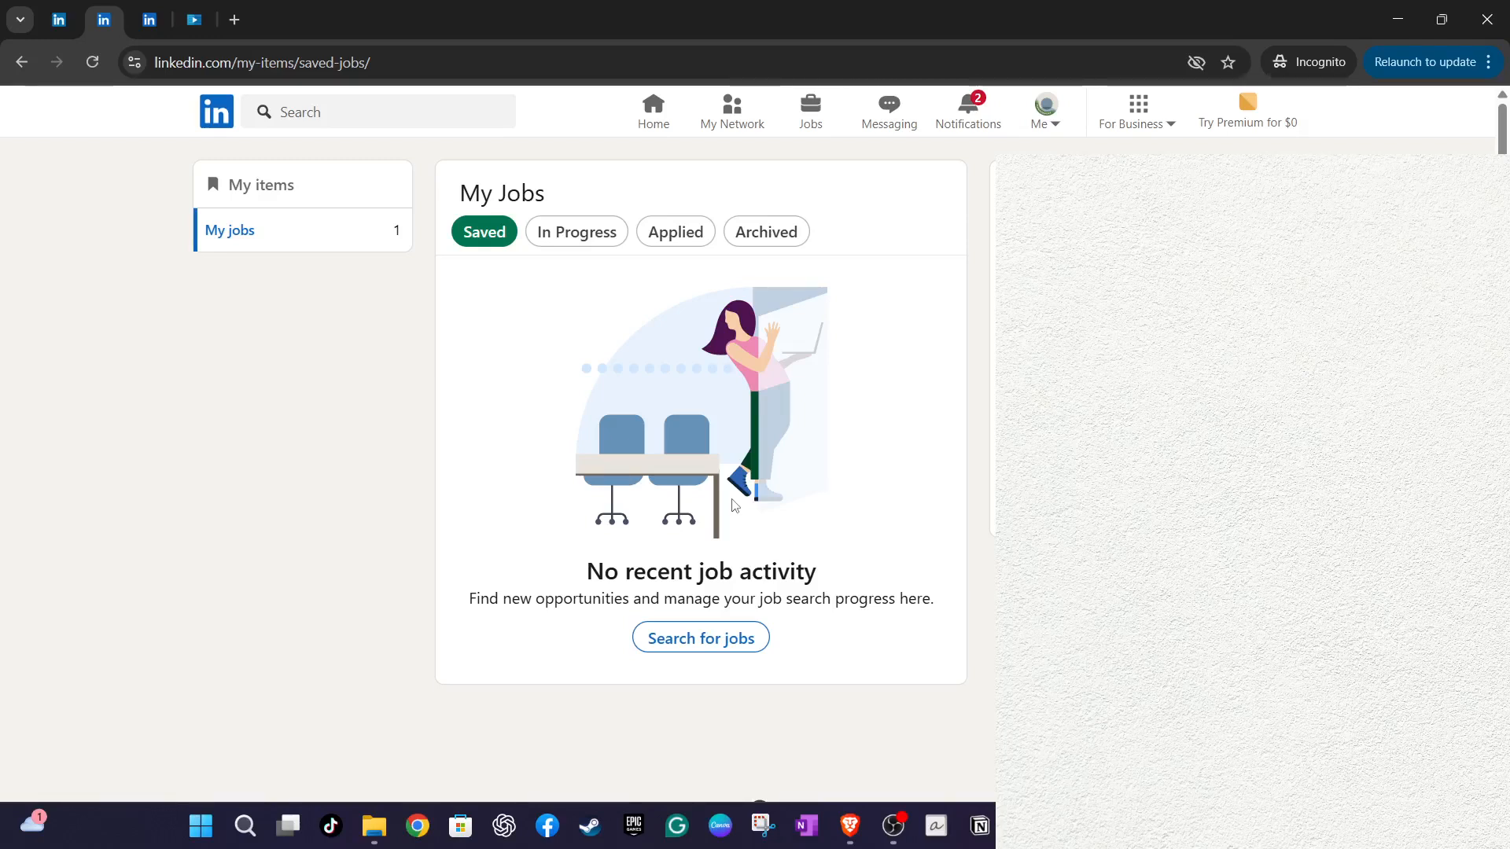
mouse_move(884, 391)
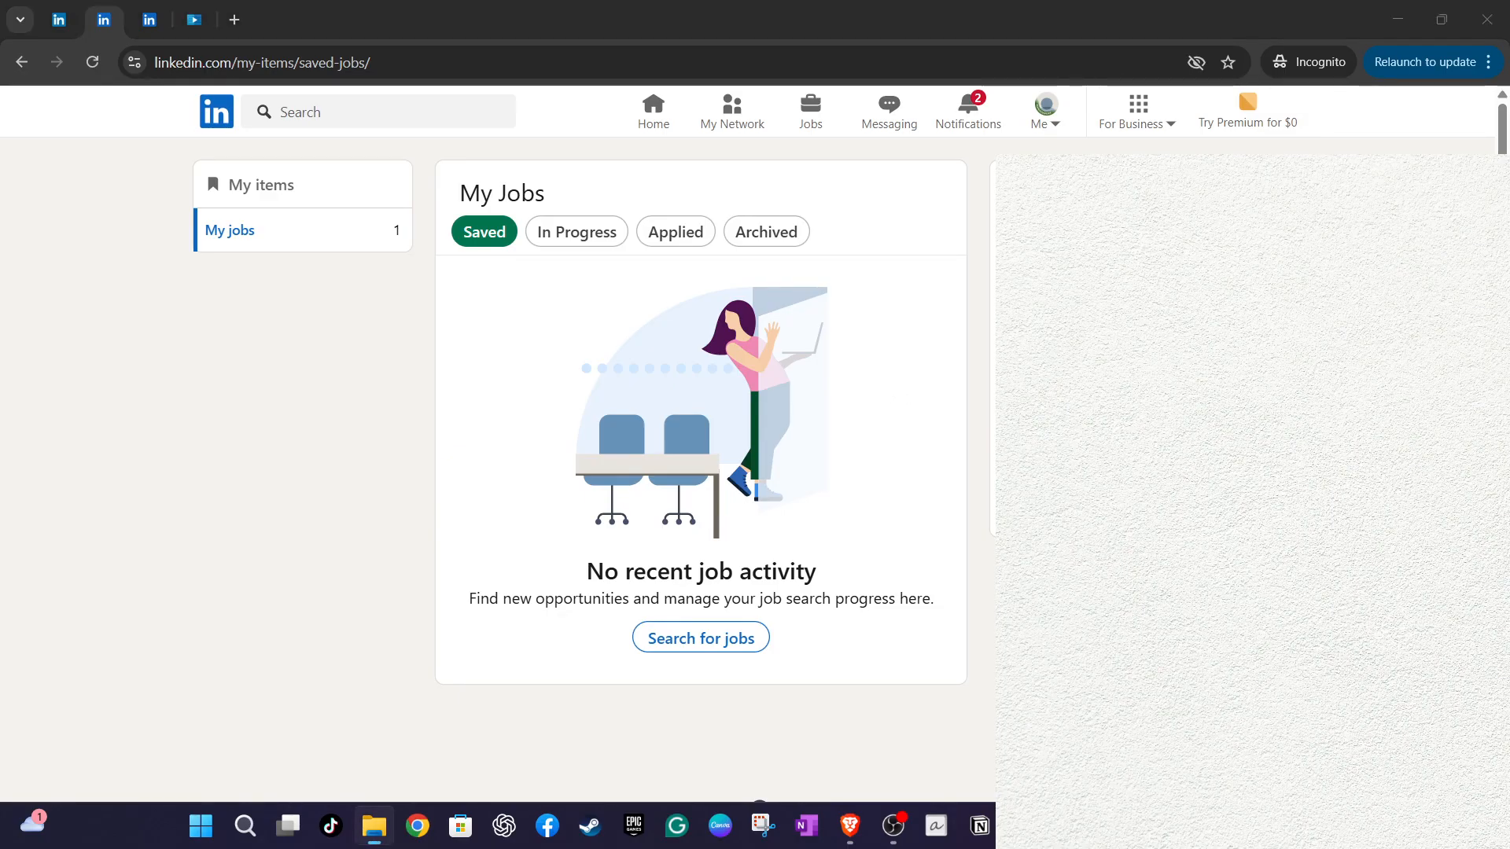
mouse_move(968, 665)
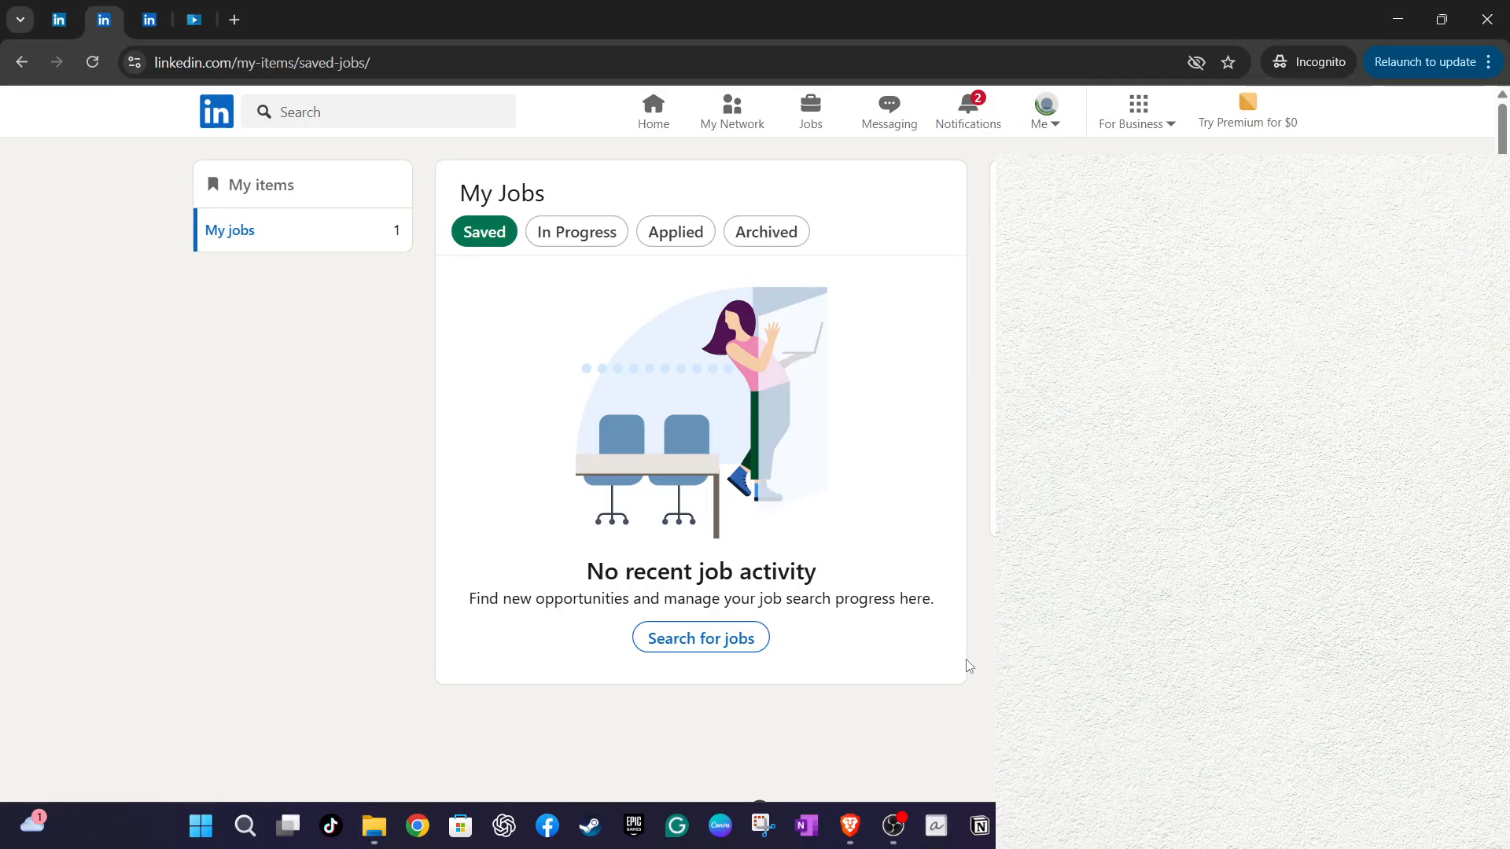
mouse_move(804, 720)
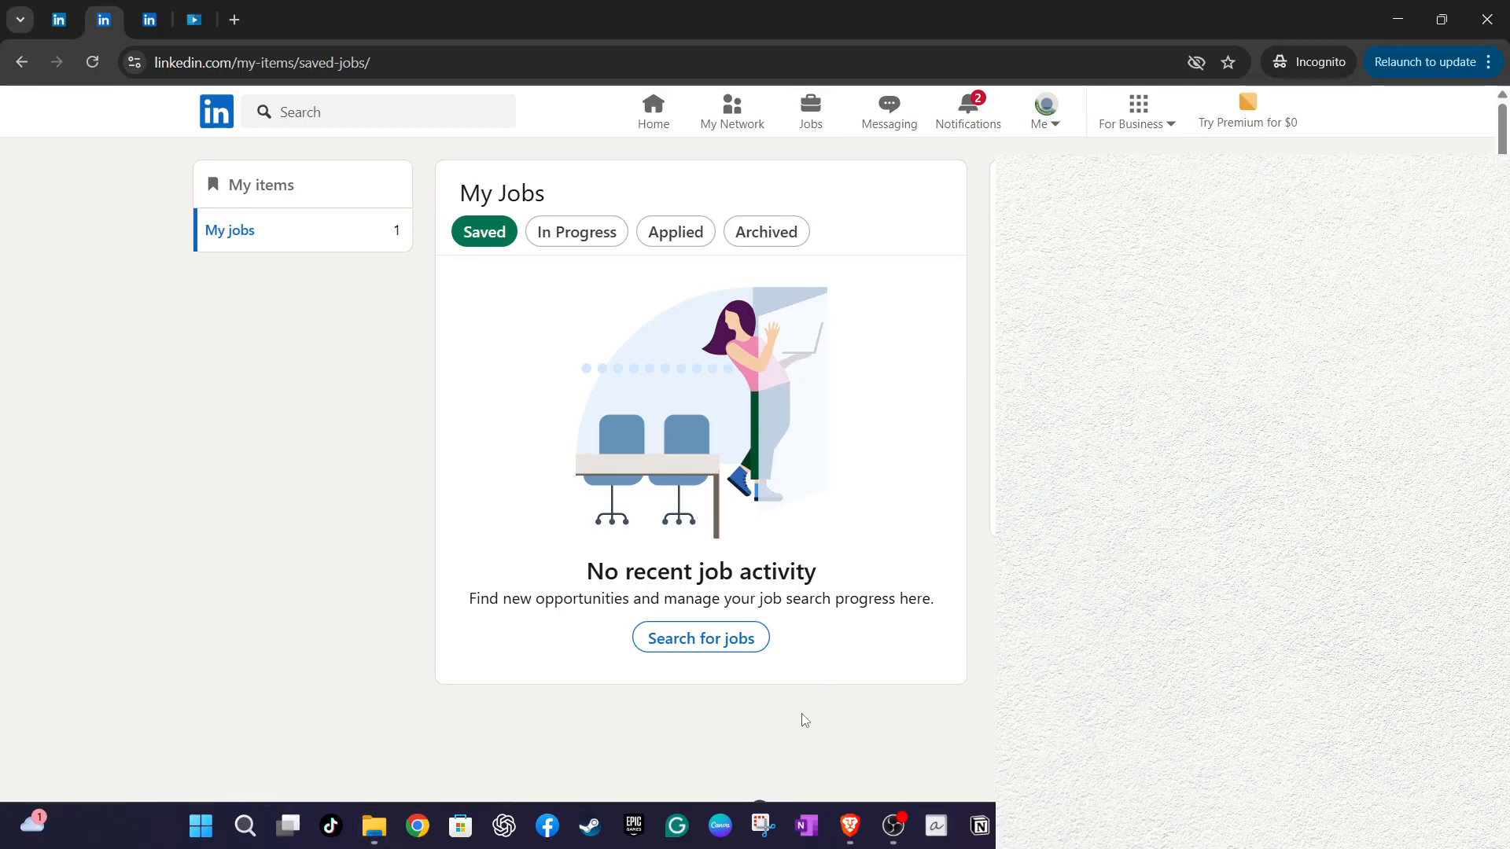